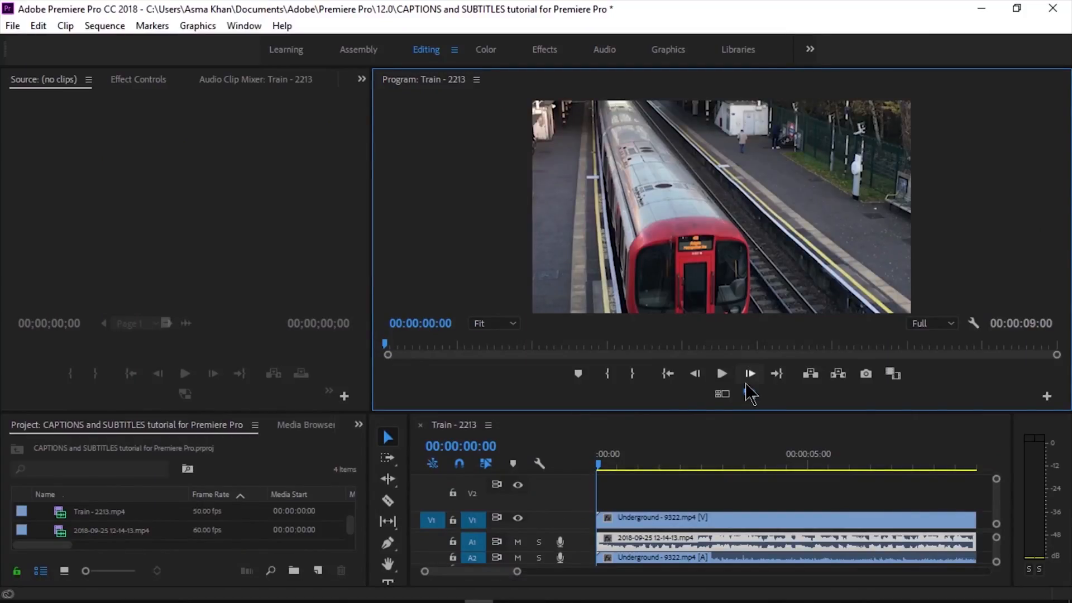
Create a new Captions item with the Open Captions standard at 50 fps
left_click(721, 373)
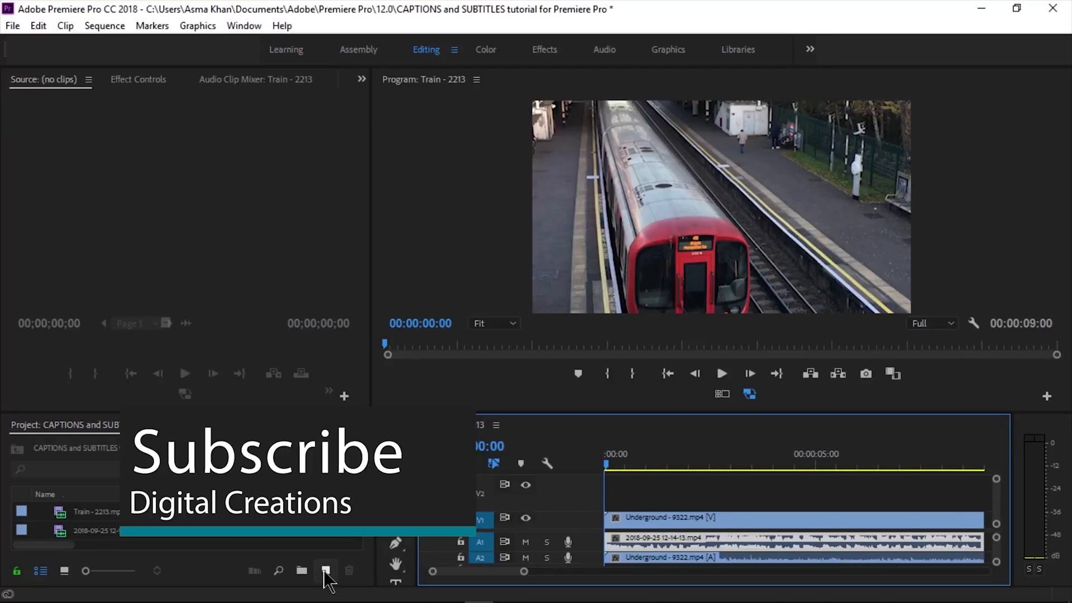
mouse_move(326, 585)
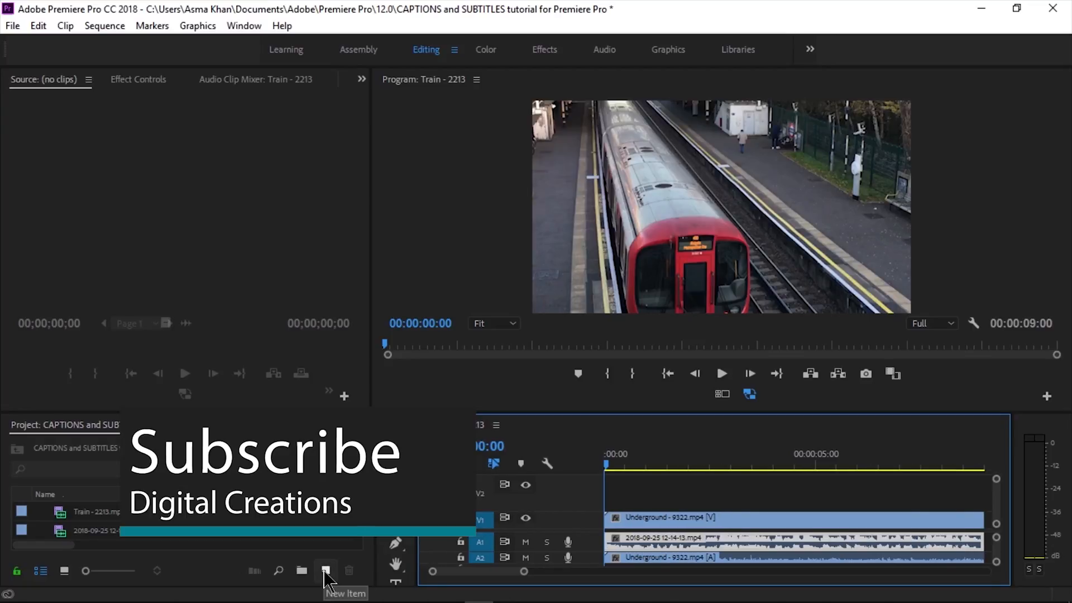
left_click(326, 571)
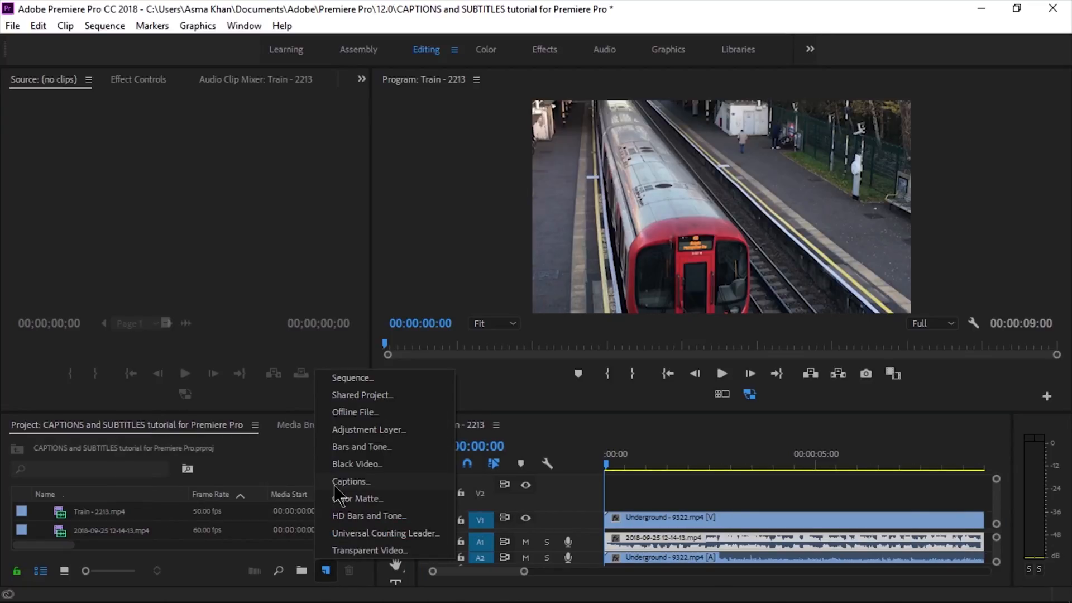
left_click(350, 481)
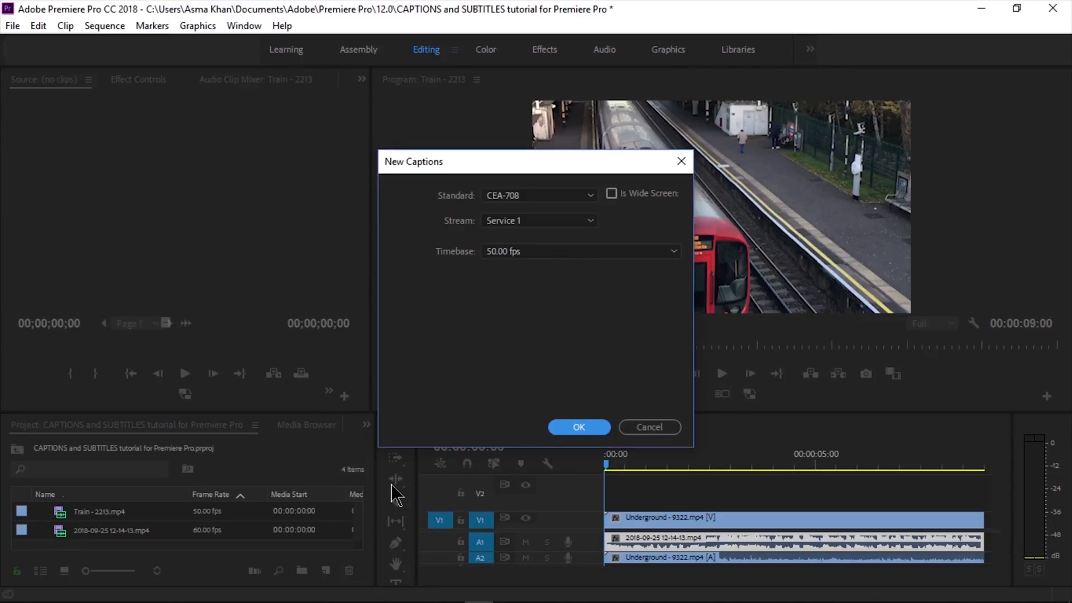
left_click(538, 194)
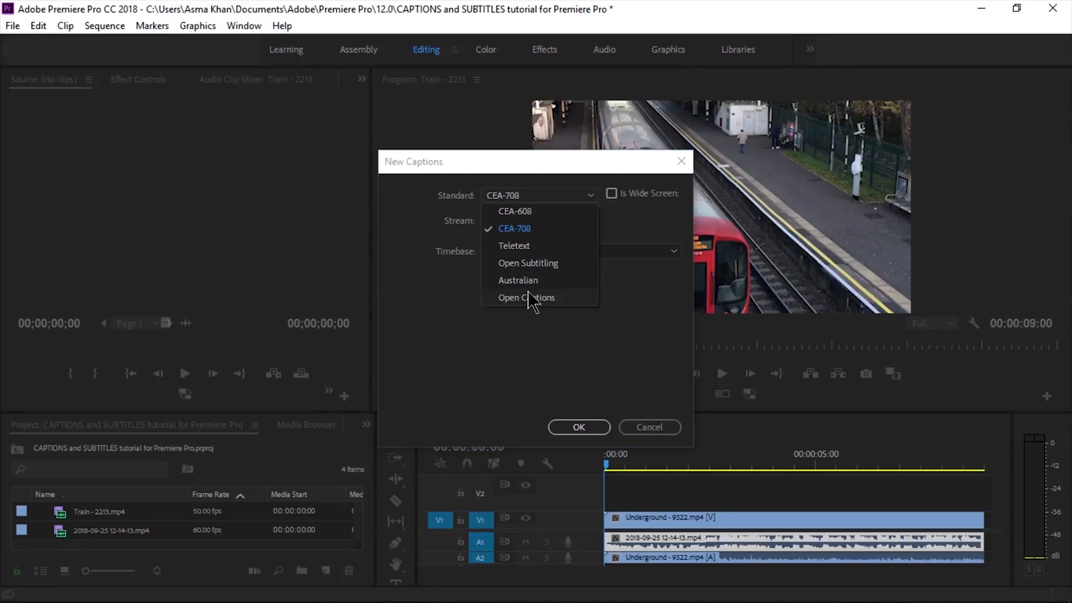
left_click(527, 297)
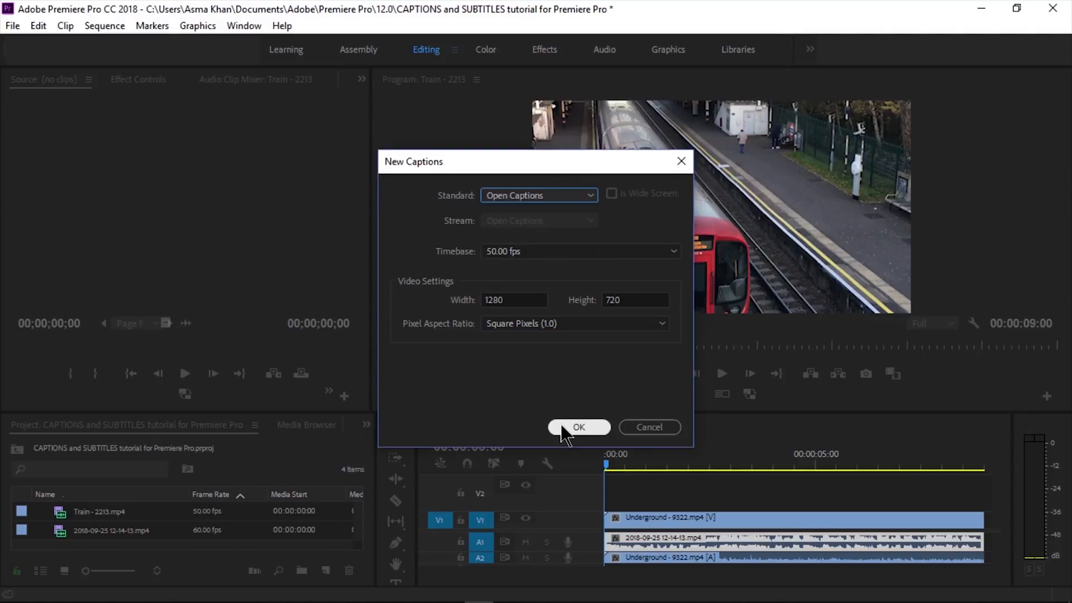
left_click(578, 426)
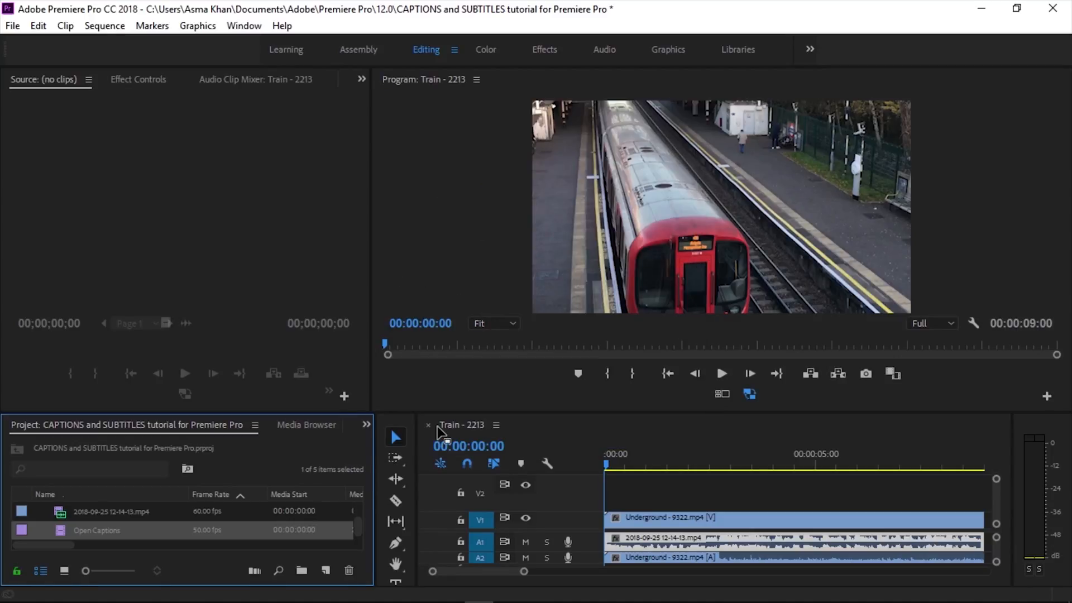
mouse_move(60, 536)
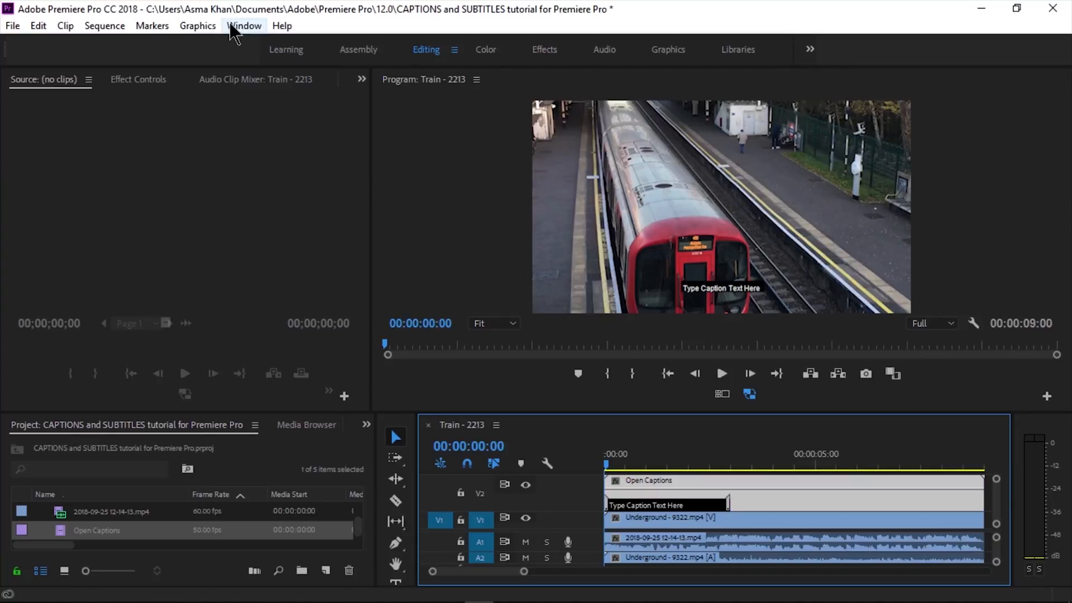
Show the Captions panel from the Window menu and select the placeholder caption text
left_click(243, 26)
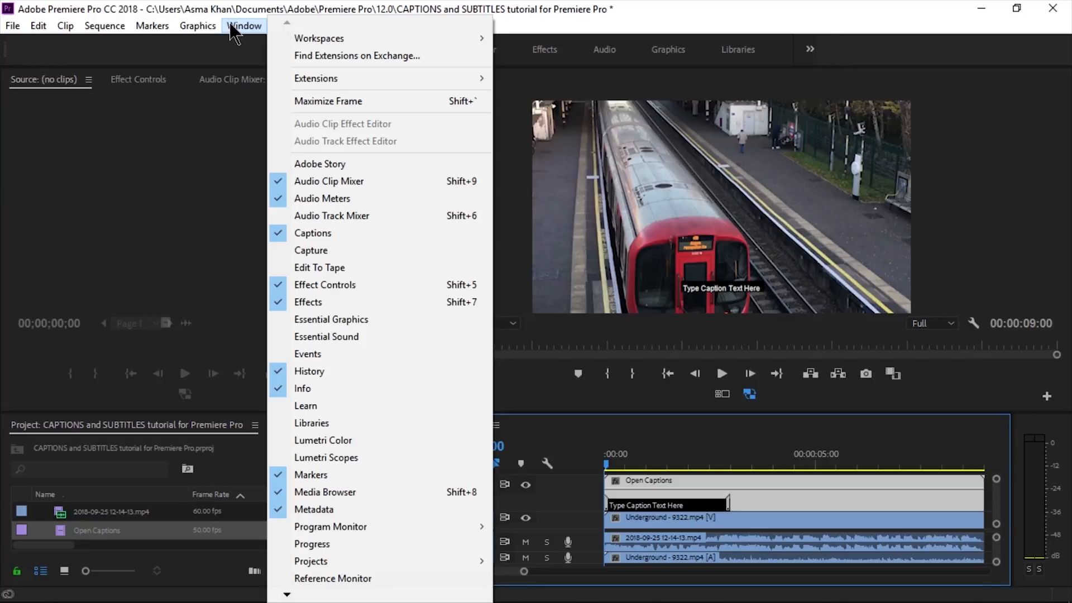
mouse_move(342, 301)
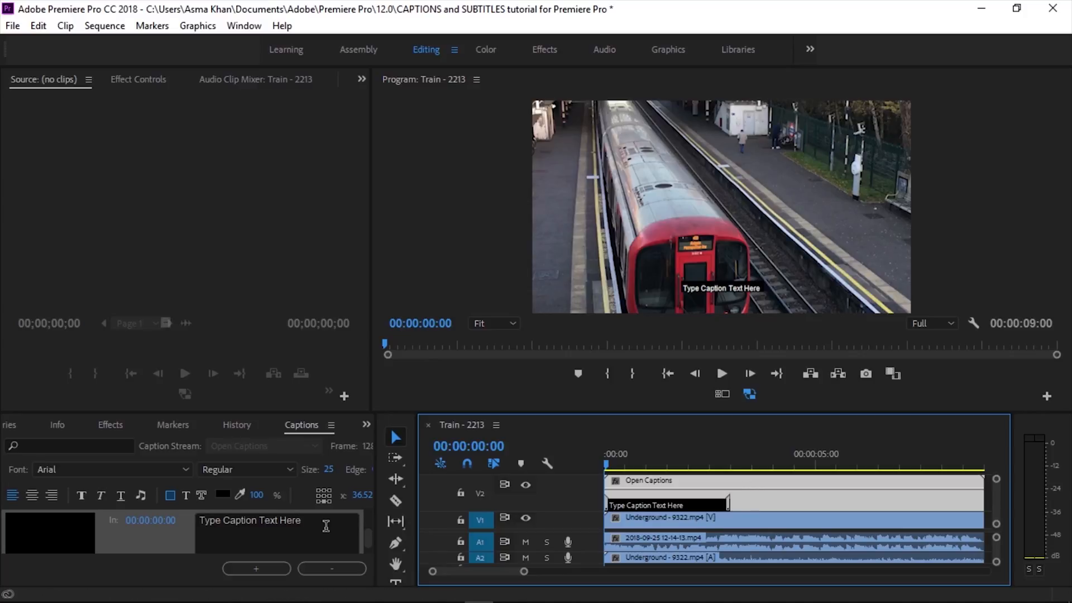
left_click(284, 532)
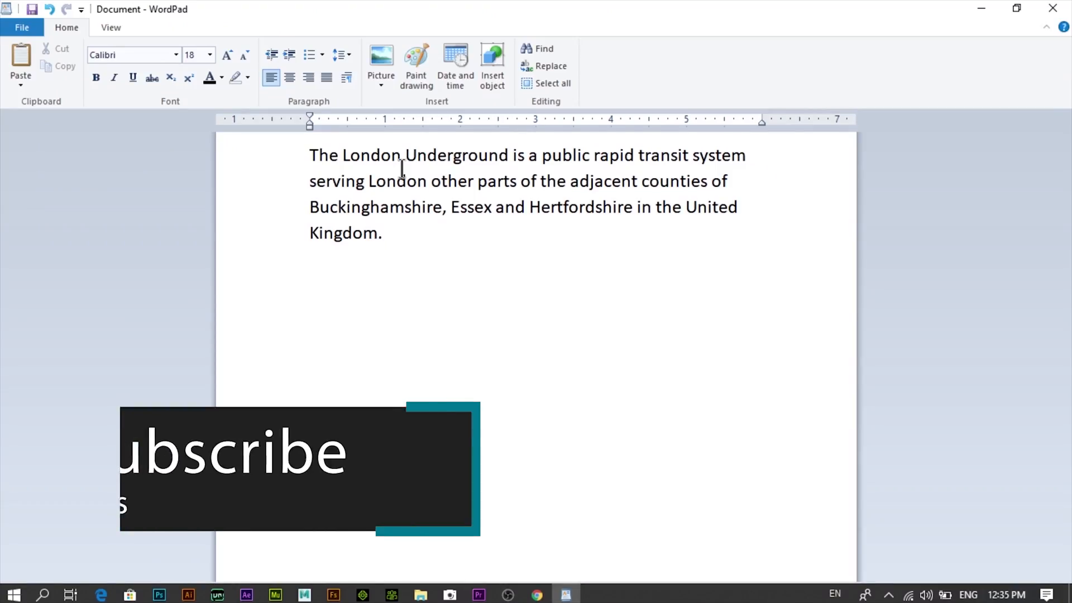
Copy the London Underground opening phrase from WordPad and return to Premiere to paste it
left_click_drag(309, 155, 747, 155)
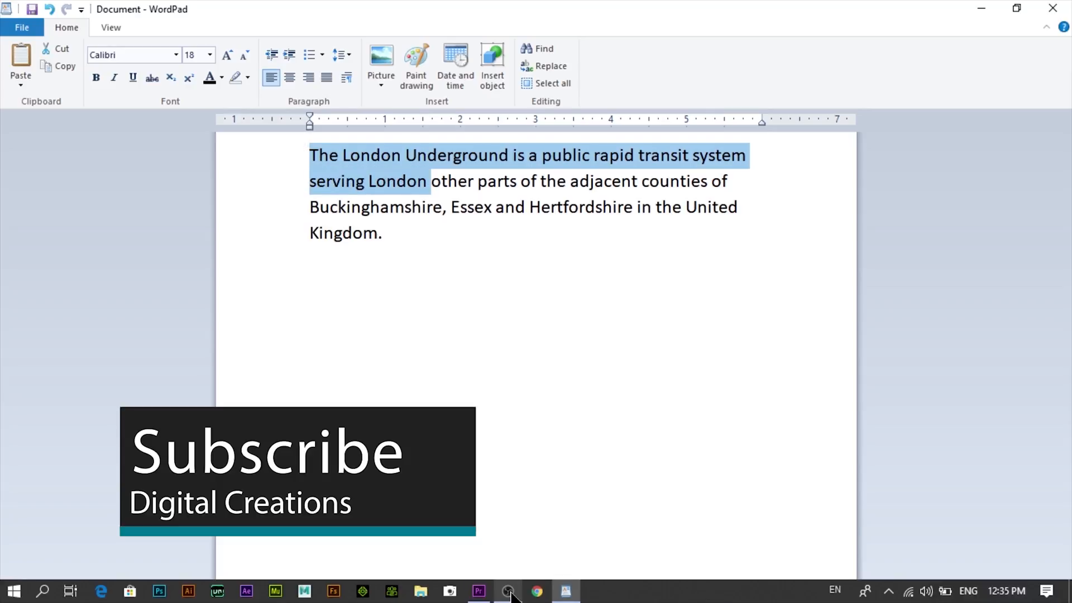
left_click(477, 590)
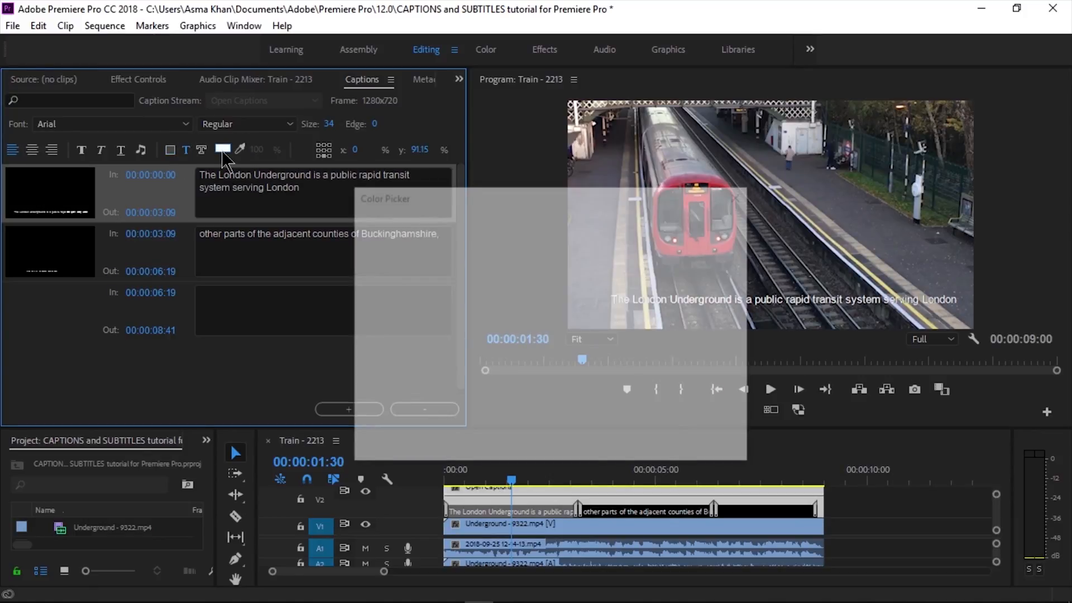
Set the first caption's text colour to red in the Color Picker
left_click(222, 150)
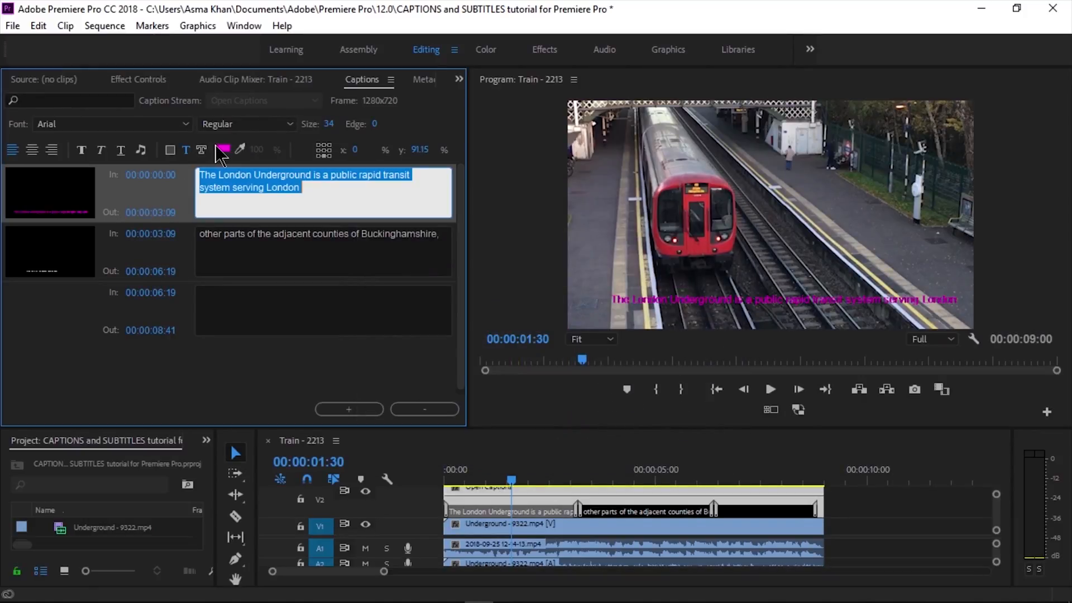
left_click(222, 149)
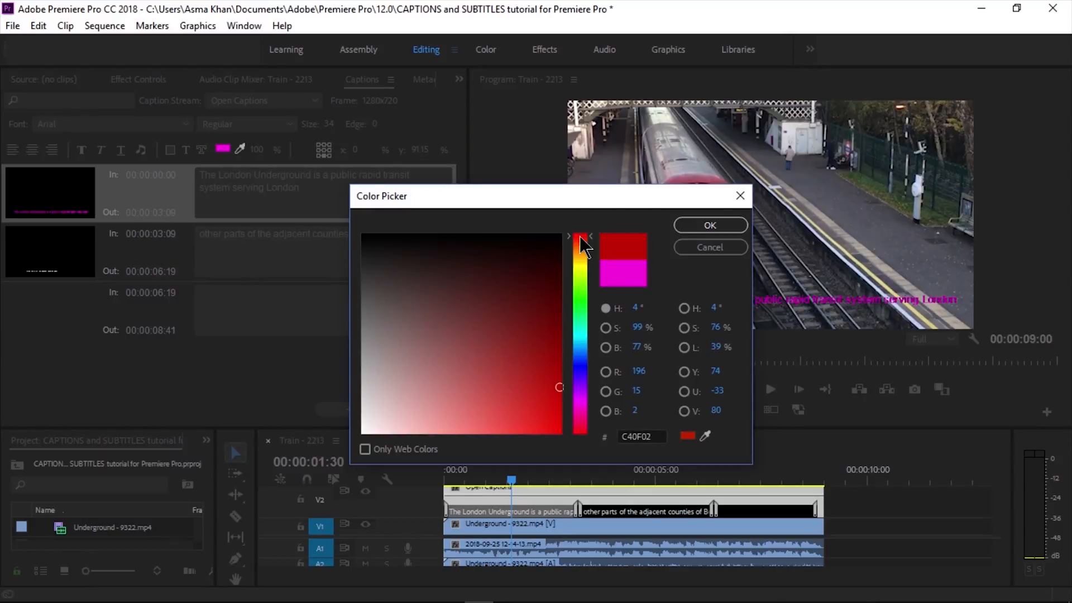
left_click(710, 226)
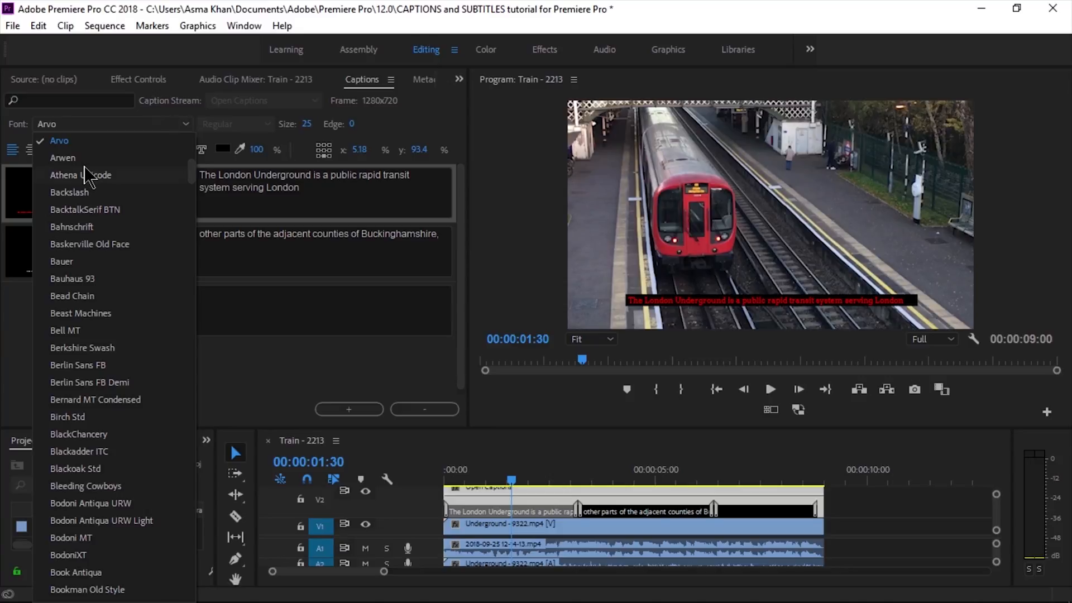
Try alternative fonts for the first caption, settling on Arial
left_click(69, 192)
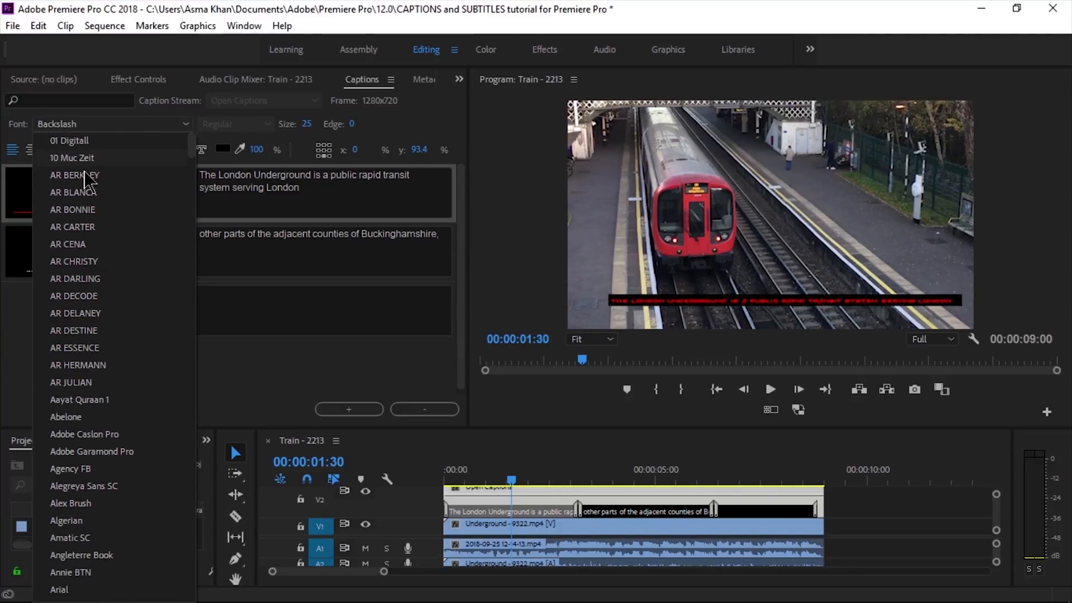
left_click(58, 589)
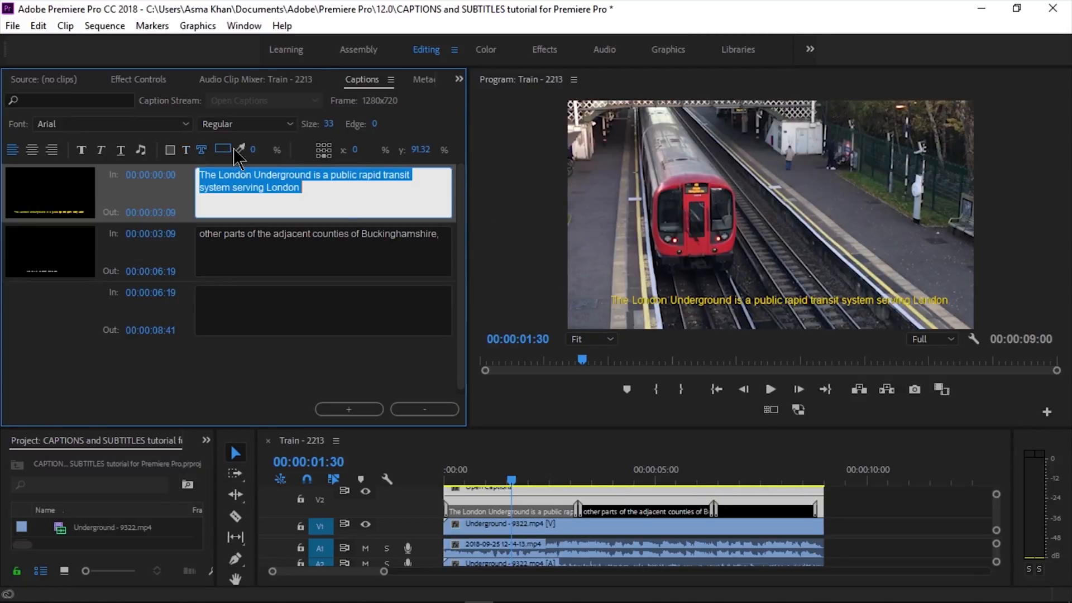
Set the first caption's background box colour to black
left_click(221, 150)
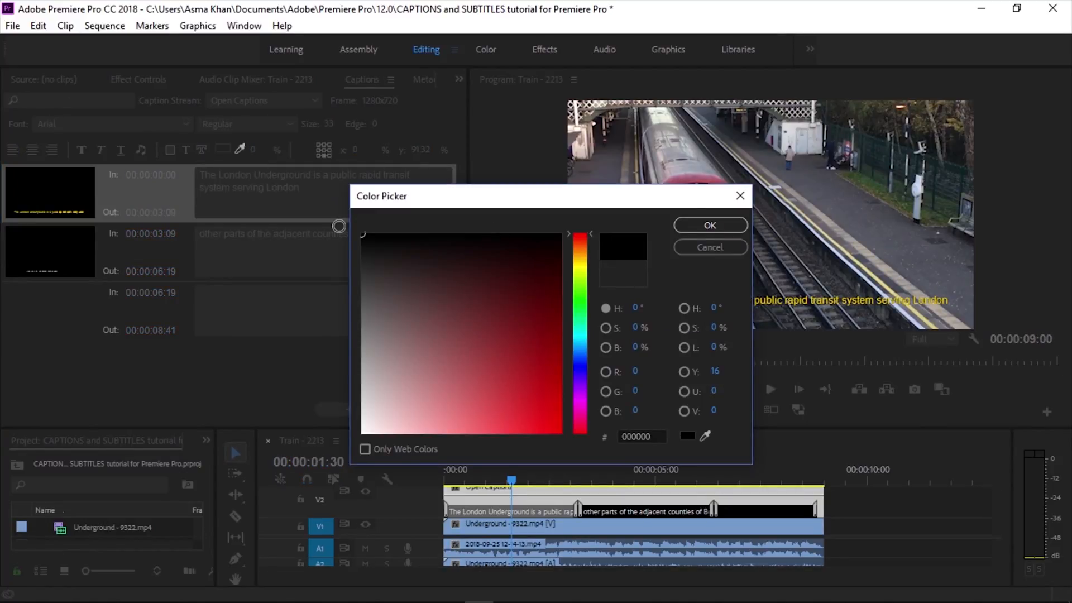
left_click(710, 226)
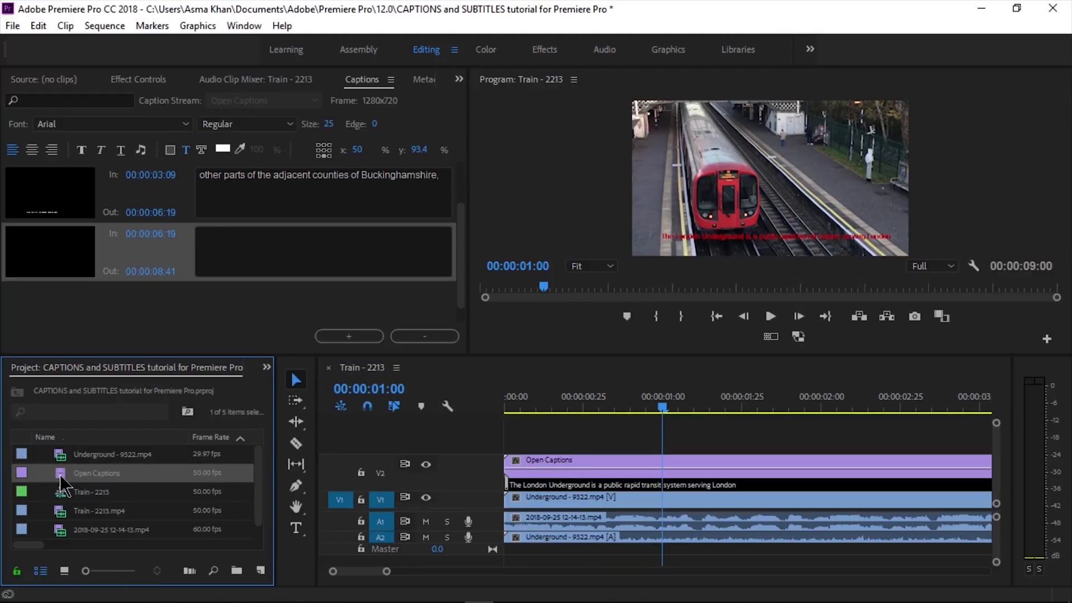
mouse_move(62, 480)
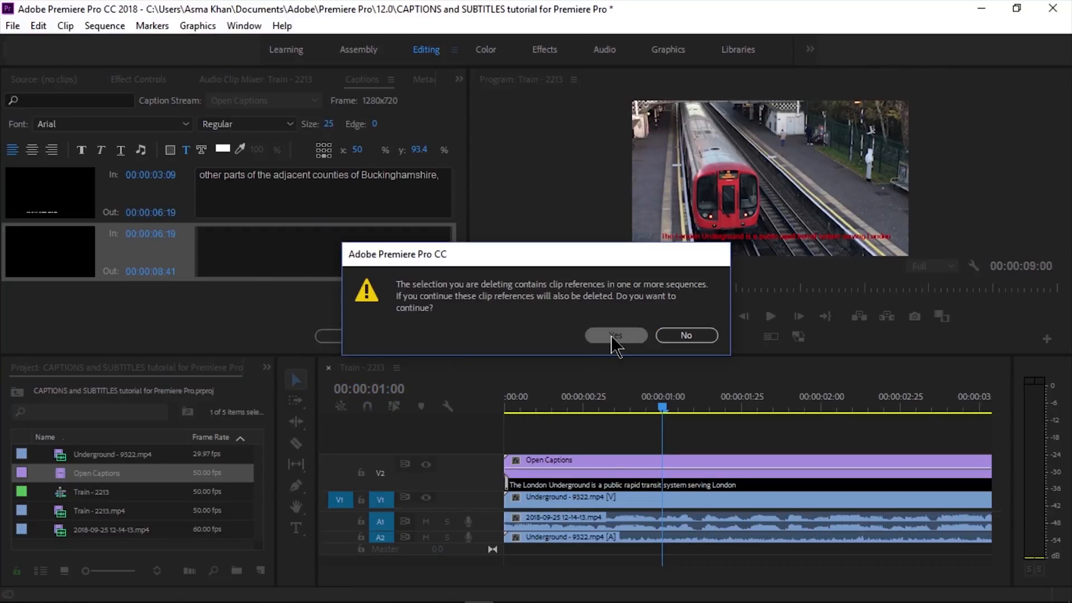
Delete the Open Captions item and create a CEA-708 Service 1 captions item instead
left_click(616, 334)
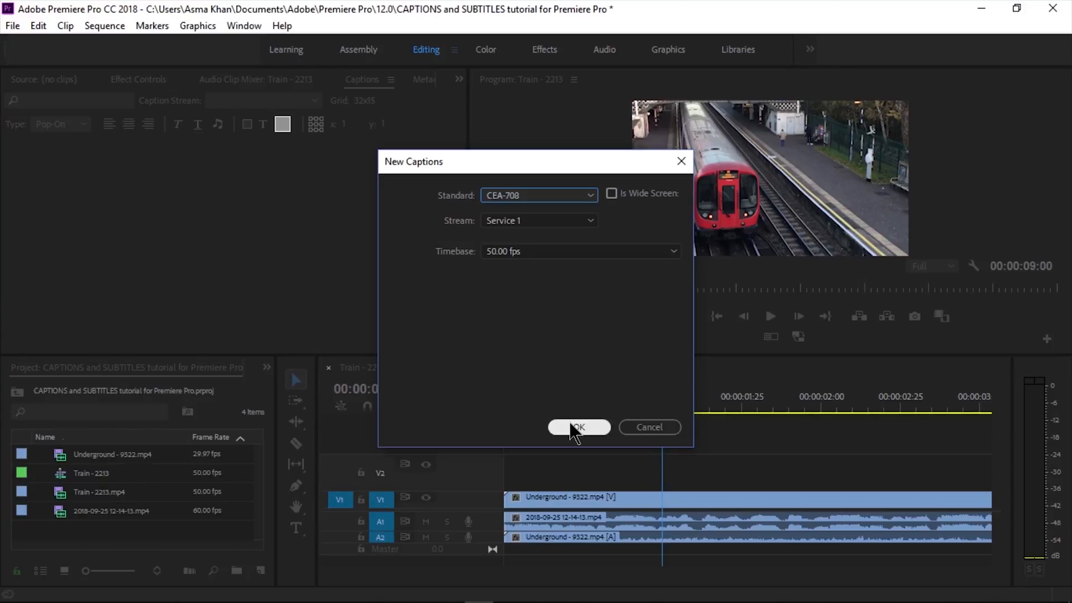
left_click(579, 426)
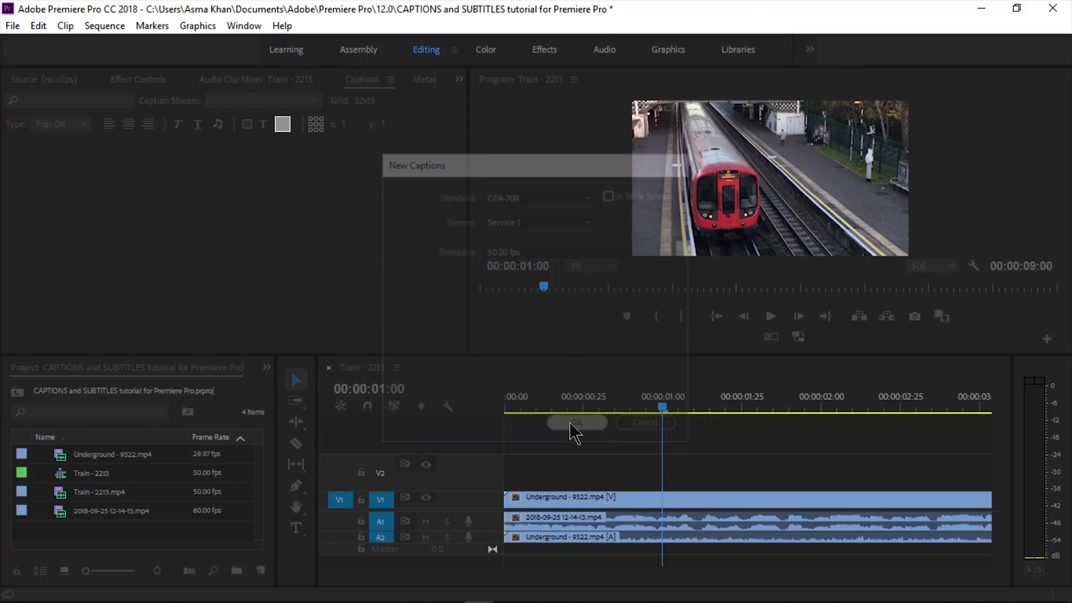
left_click(576, 422)
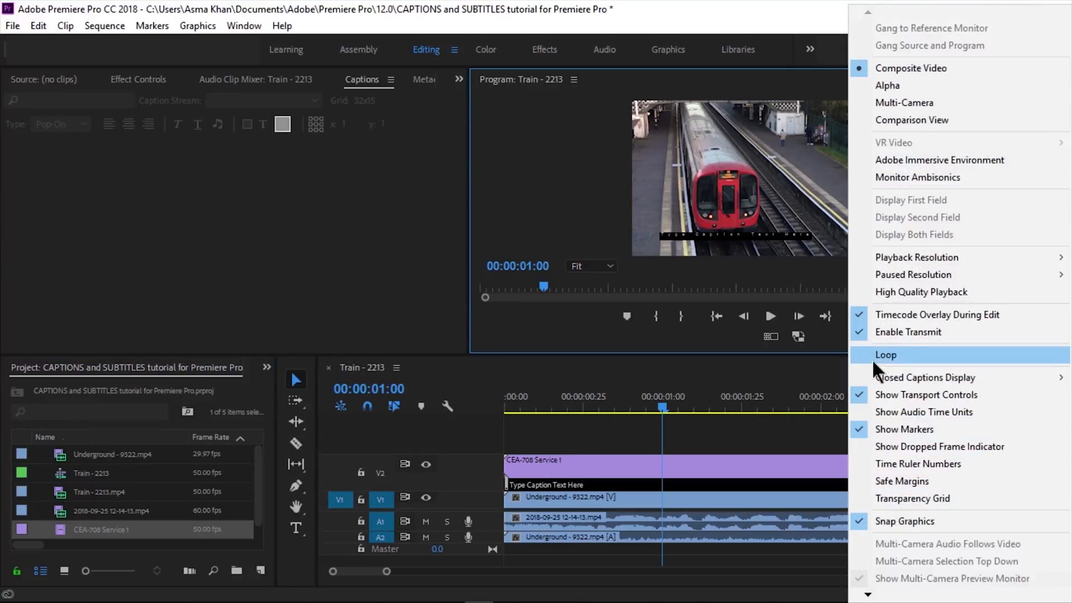
Set the Program Monitor's Closed Captions Display to CEA-708, Service 1
left_click(886, 355)
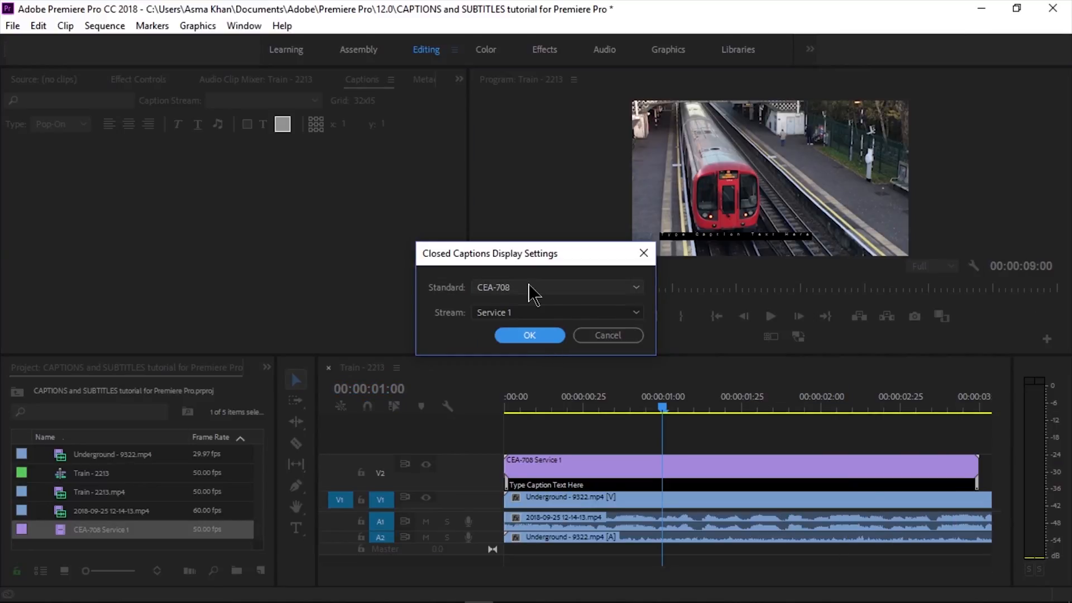
left_click(556, 287)
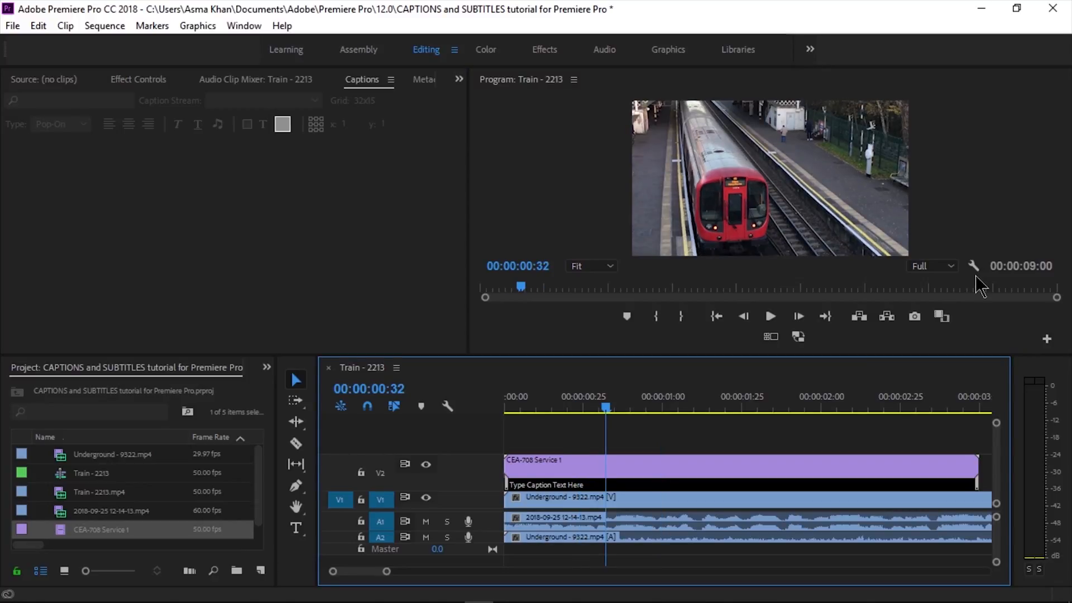
mouse_move(975, 270)
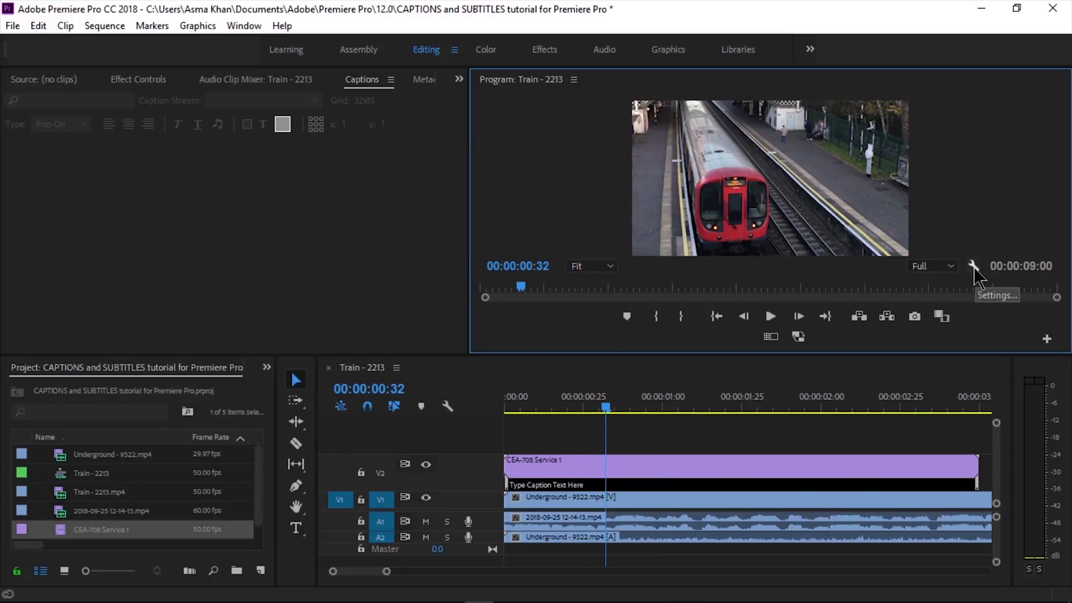
left_click(971, 266)
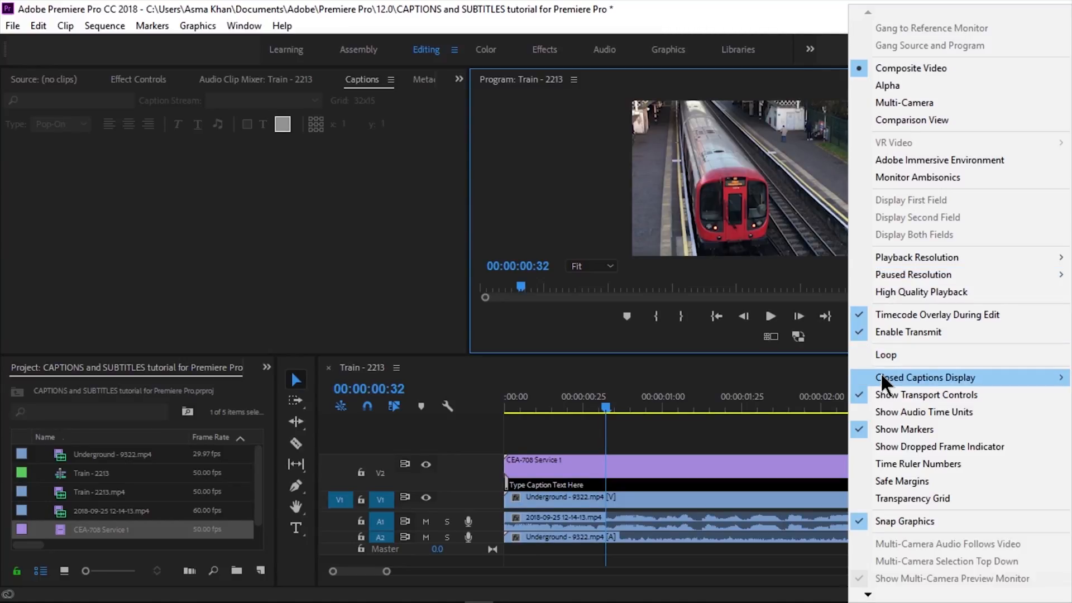
left_click(926, 378)
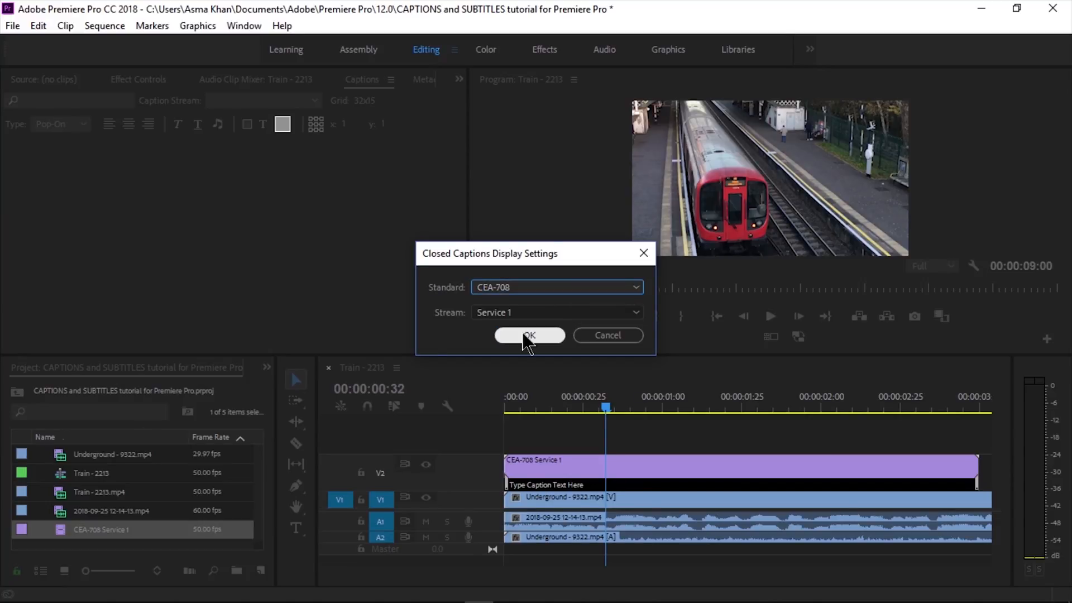
left_click(529, 335)
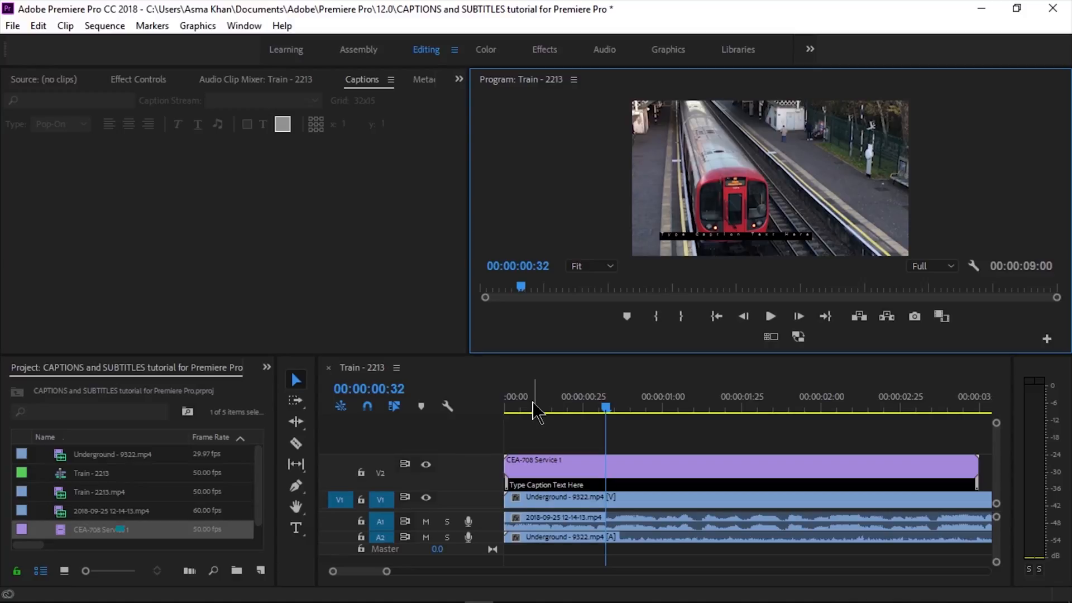